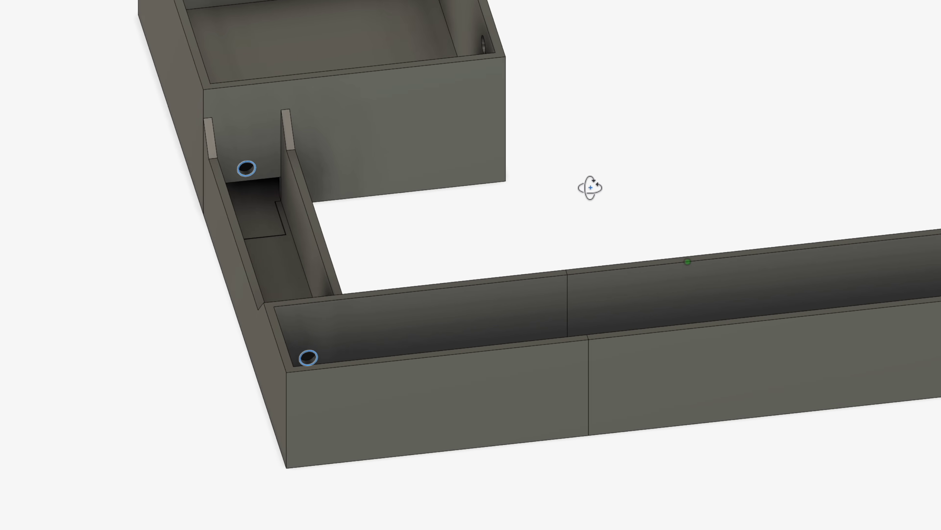
Orbit the enclosure to view the inner channel and cable-feed holes from a new angle
left_click_drag(600, 186, 570, 190)
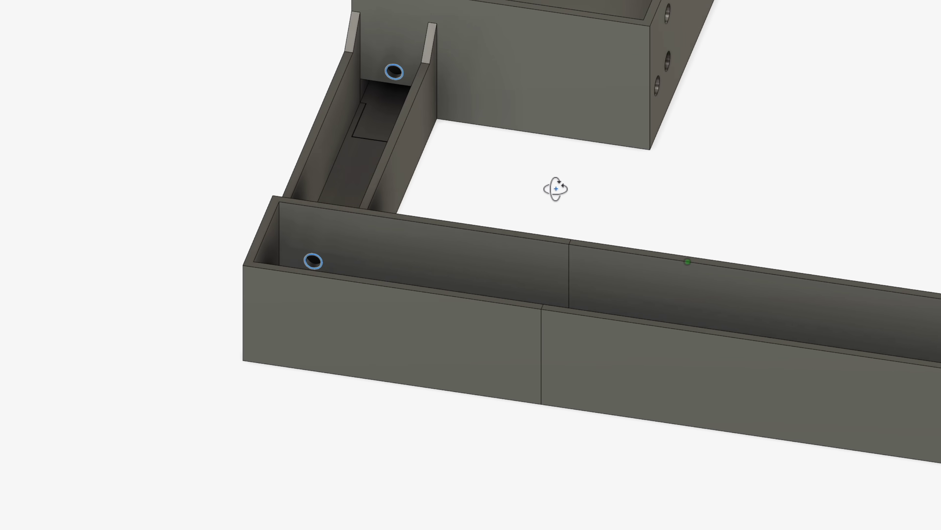